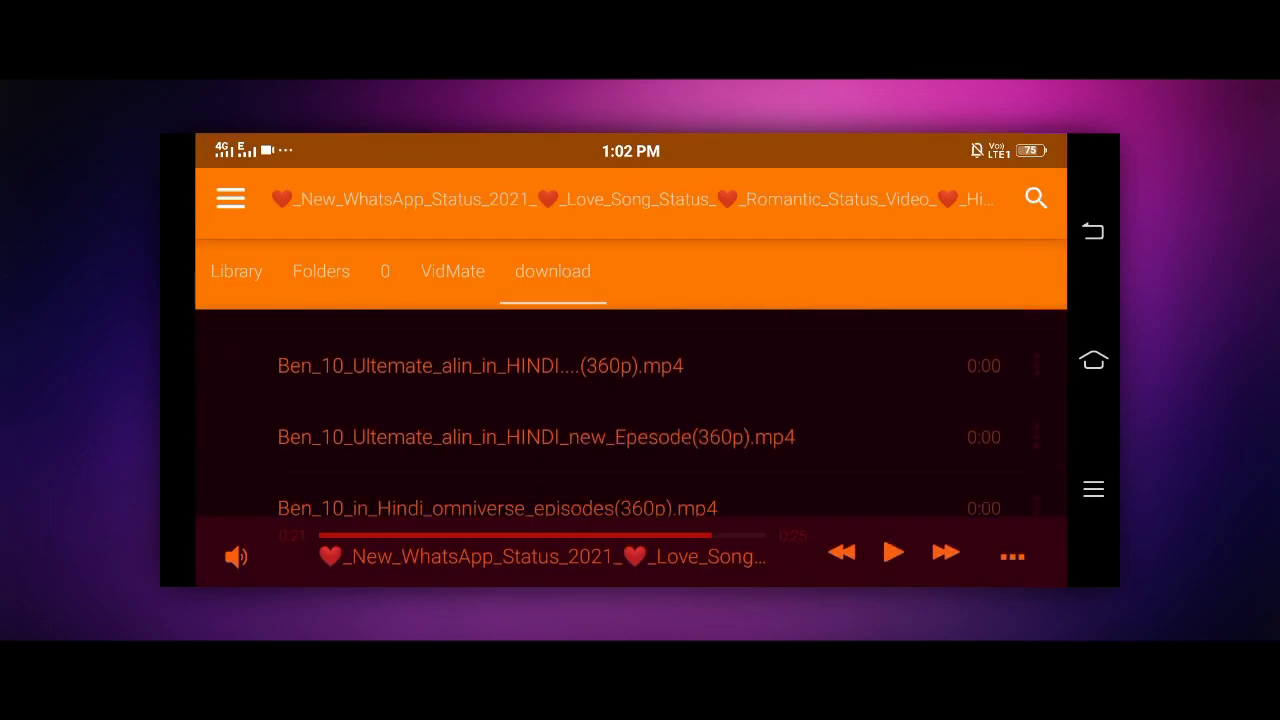
# Step: Leave the downloaded mp4 list for the visualizer preview with the love song loaded
pyautogui.click(230, 198)
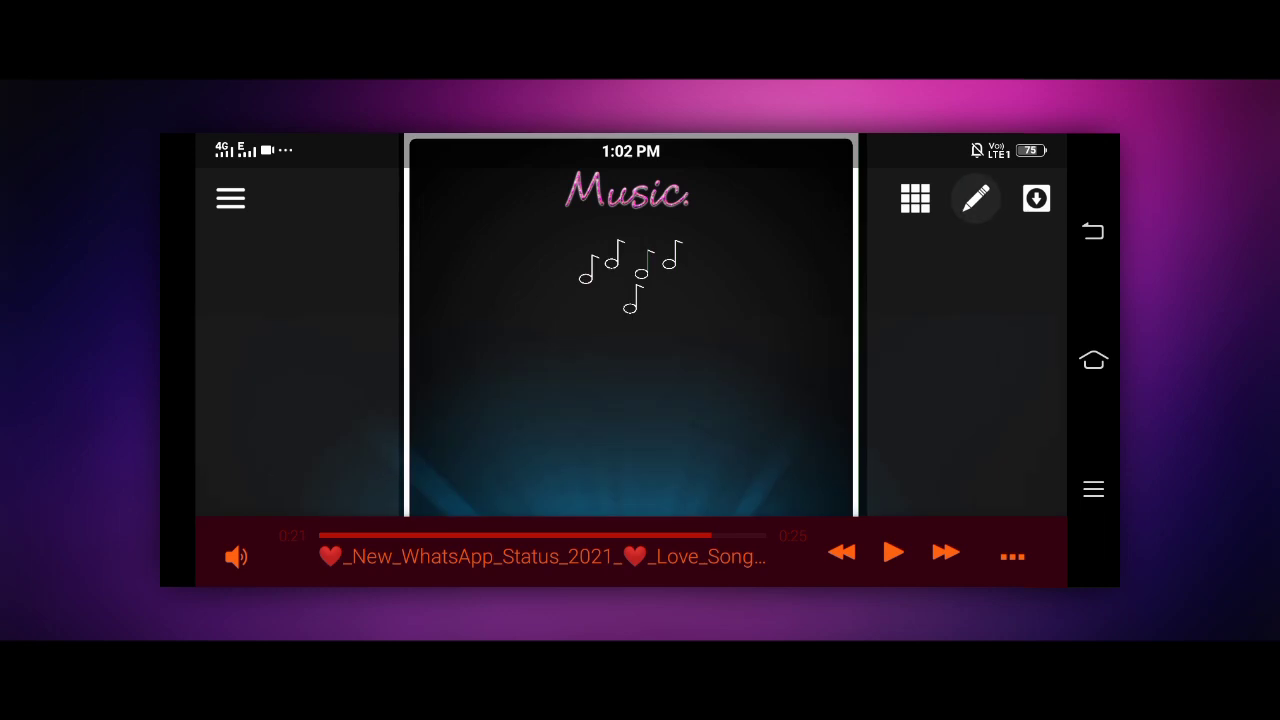
# Step: Edit the template's Background Pic1 layer and choose a custom image picked from storage
pyautogui.click(230, 198)
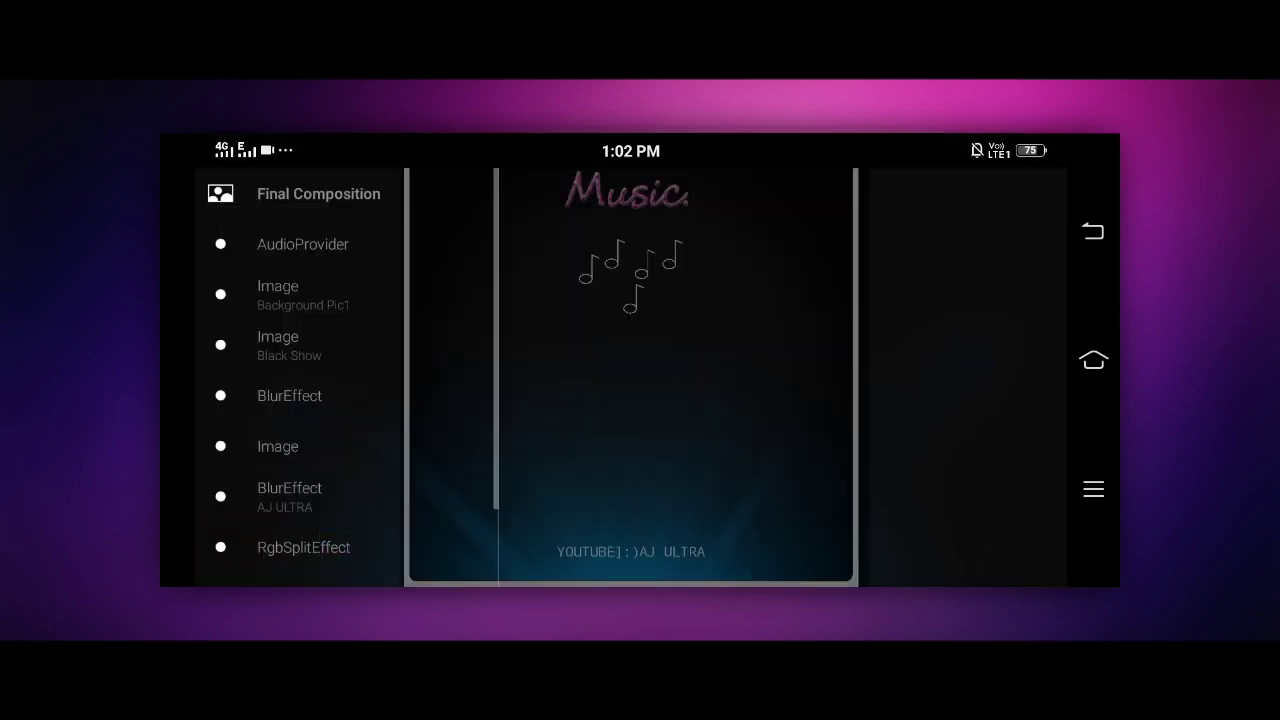
pyautogui.click(290, 296)
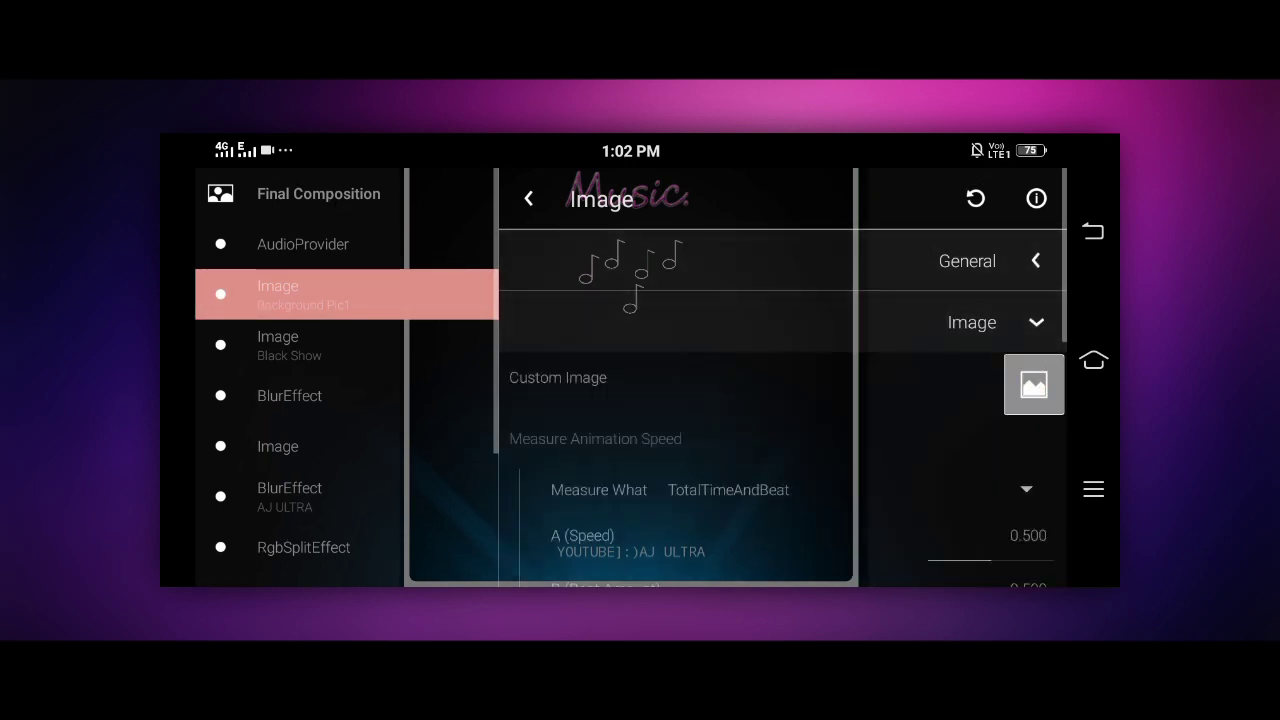
pyautogui.click(1034, 384)
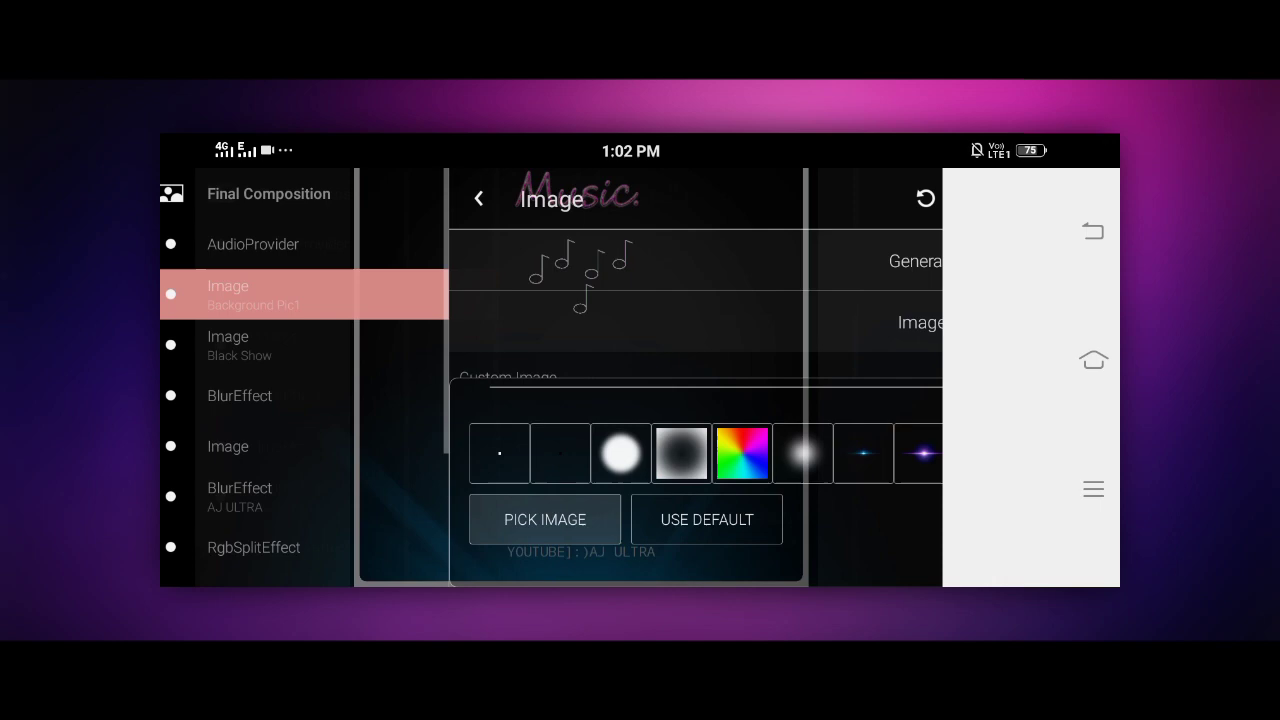
pyautogui.click(544, 520)
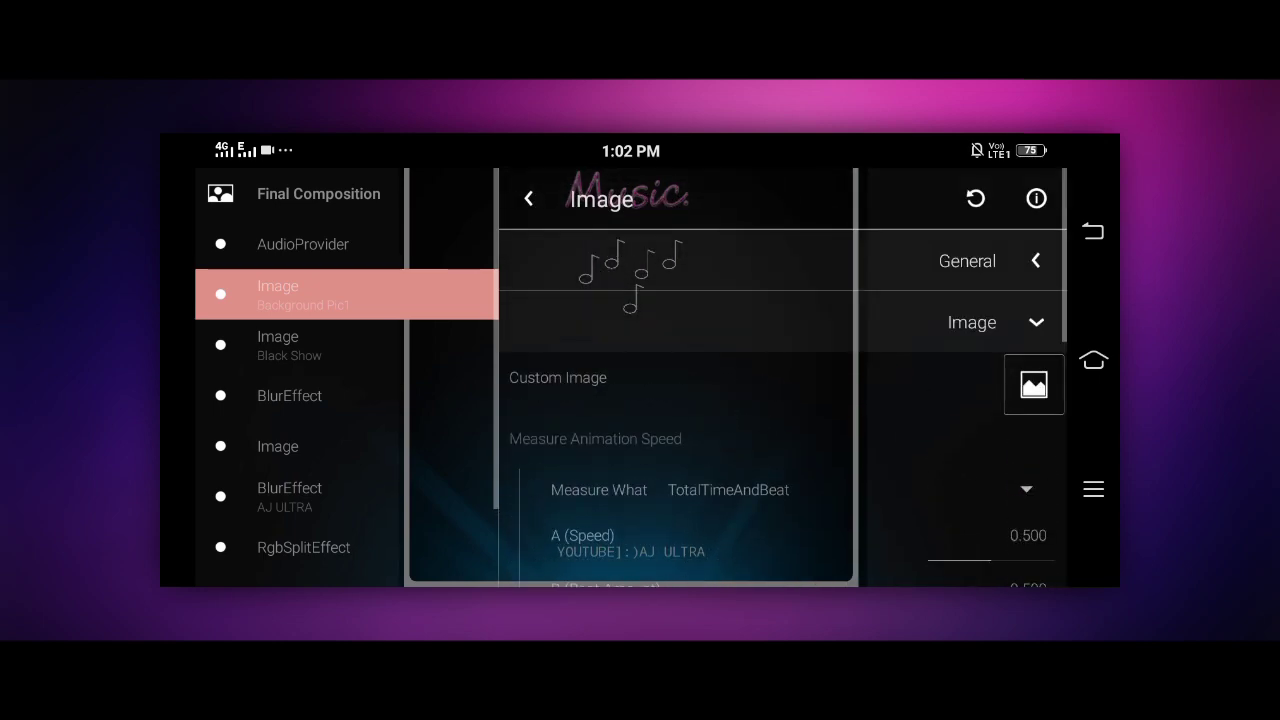
pyautogui.scroll(-3)
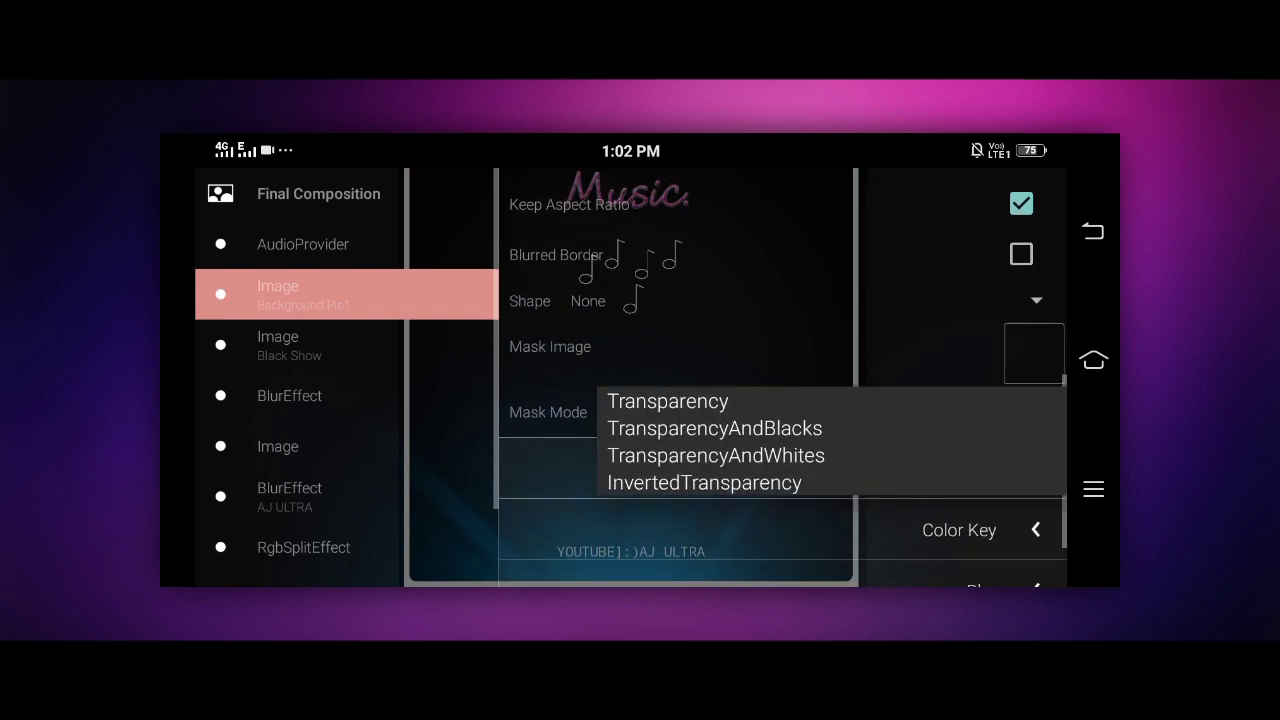
# Step: Set the background image layer's mask mode to Transparency
pyautogui.click(668, 400)
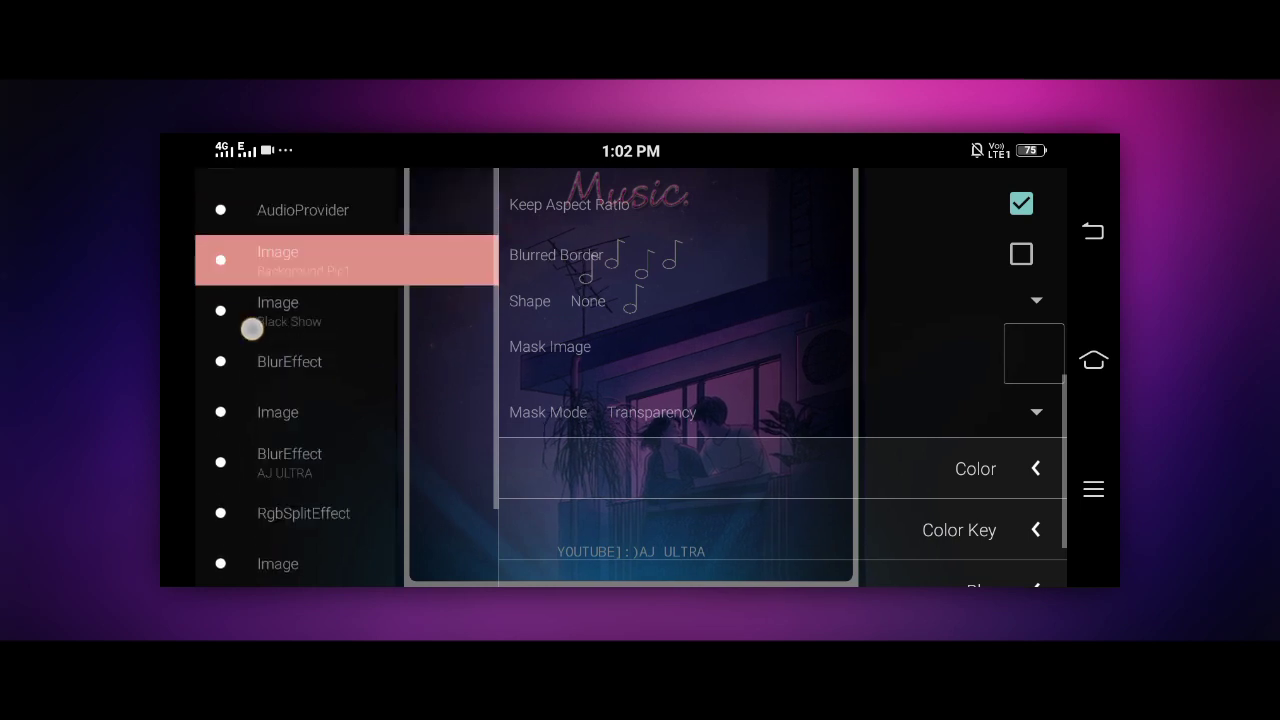
pyautogui.scroll(3)
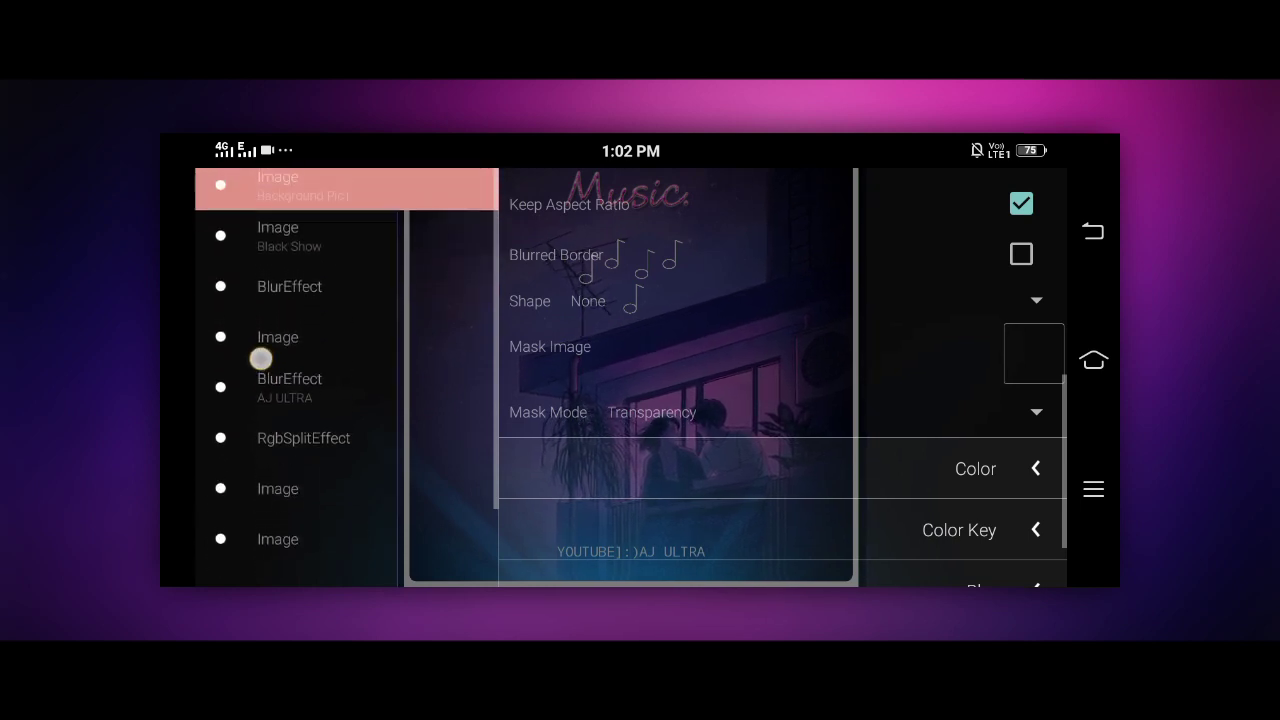
pyautogui.scroll(-3)
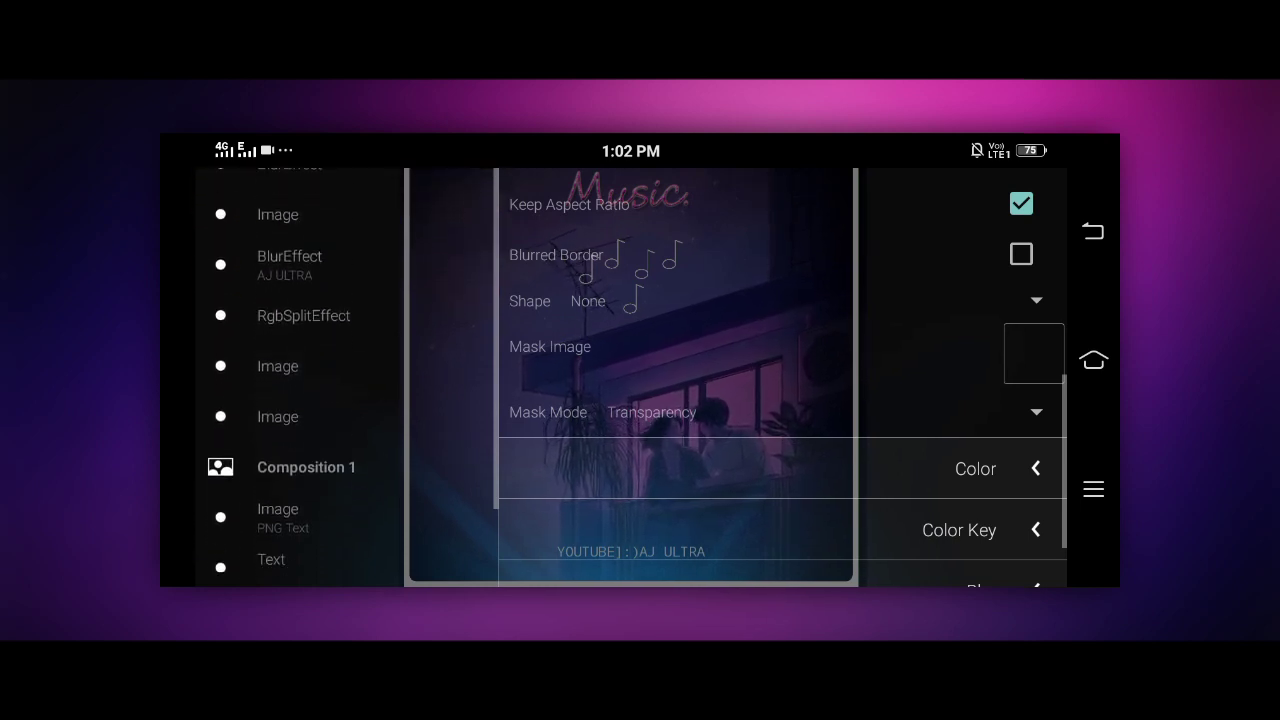
# Step: Make the AJ ULTRA blur effect layer visible and move down the layer list
pyautogui.click(290, 264)
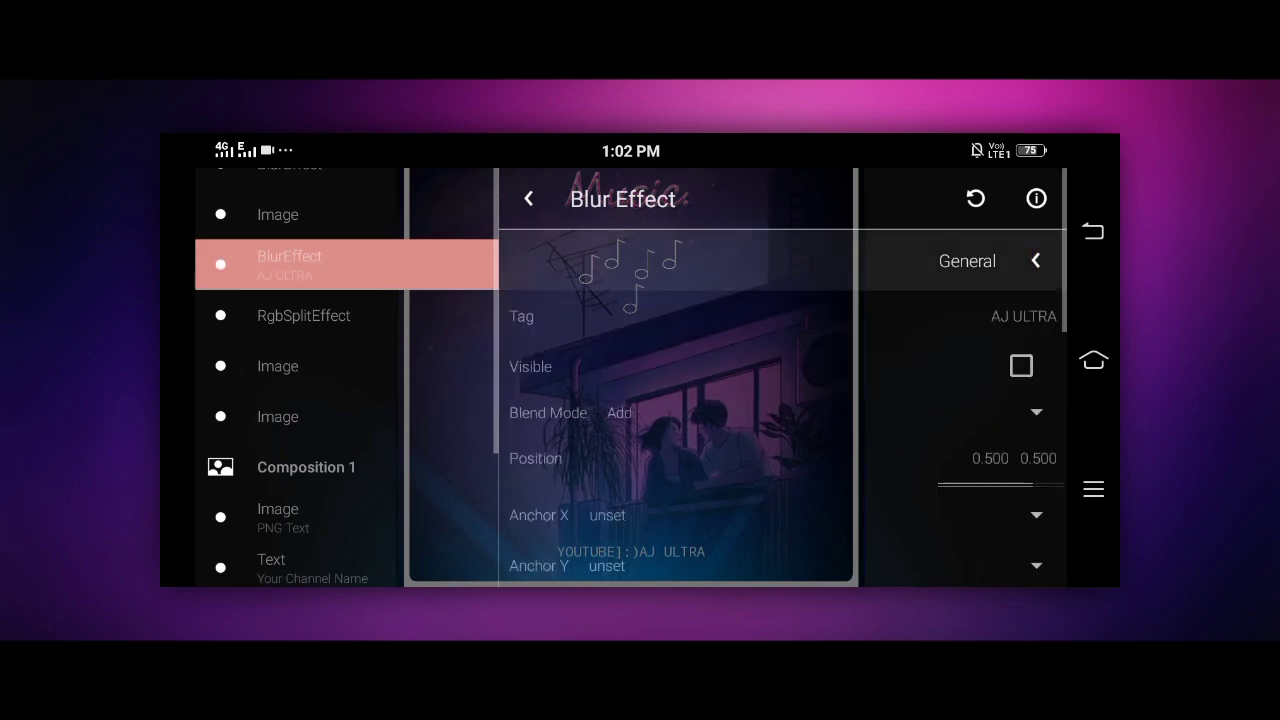
pyautogui.click(1020, 364)
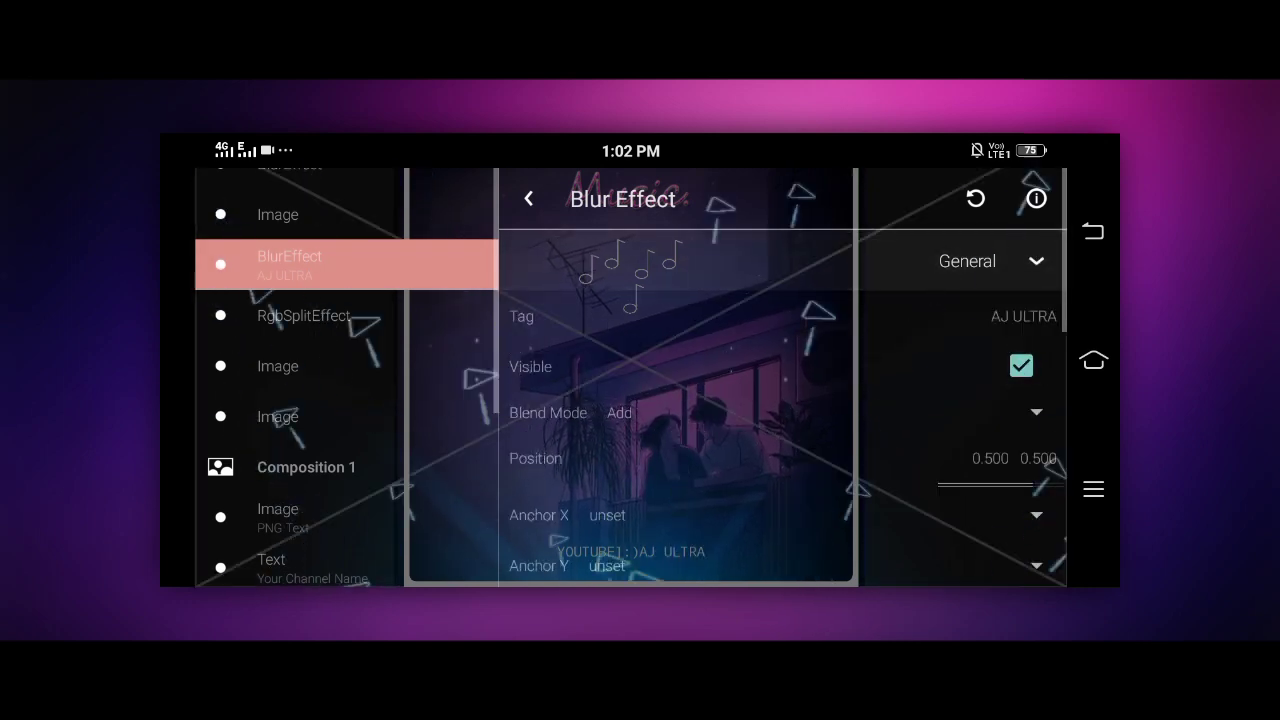
pyautogui.scroll(-3)
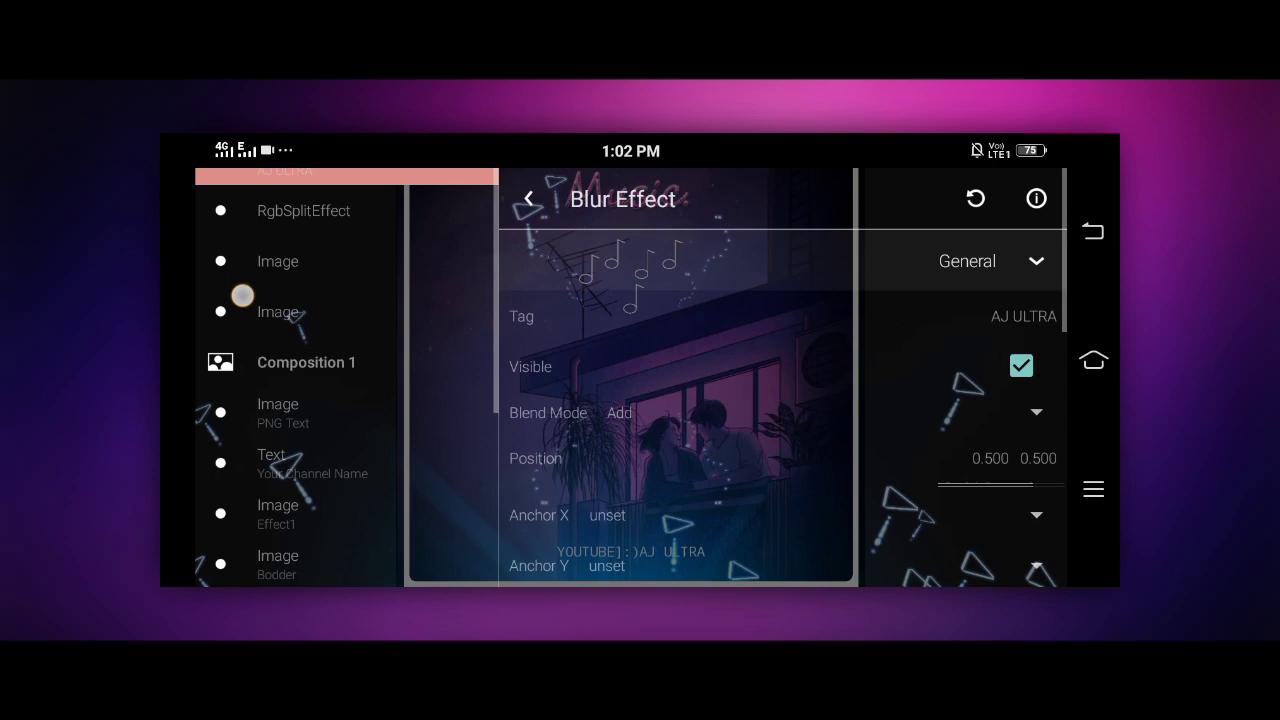
pyautogui.scroll(-3)
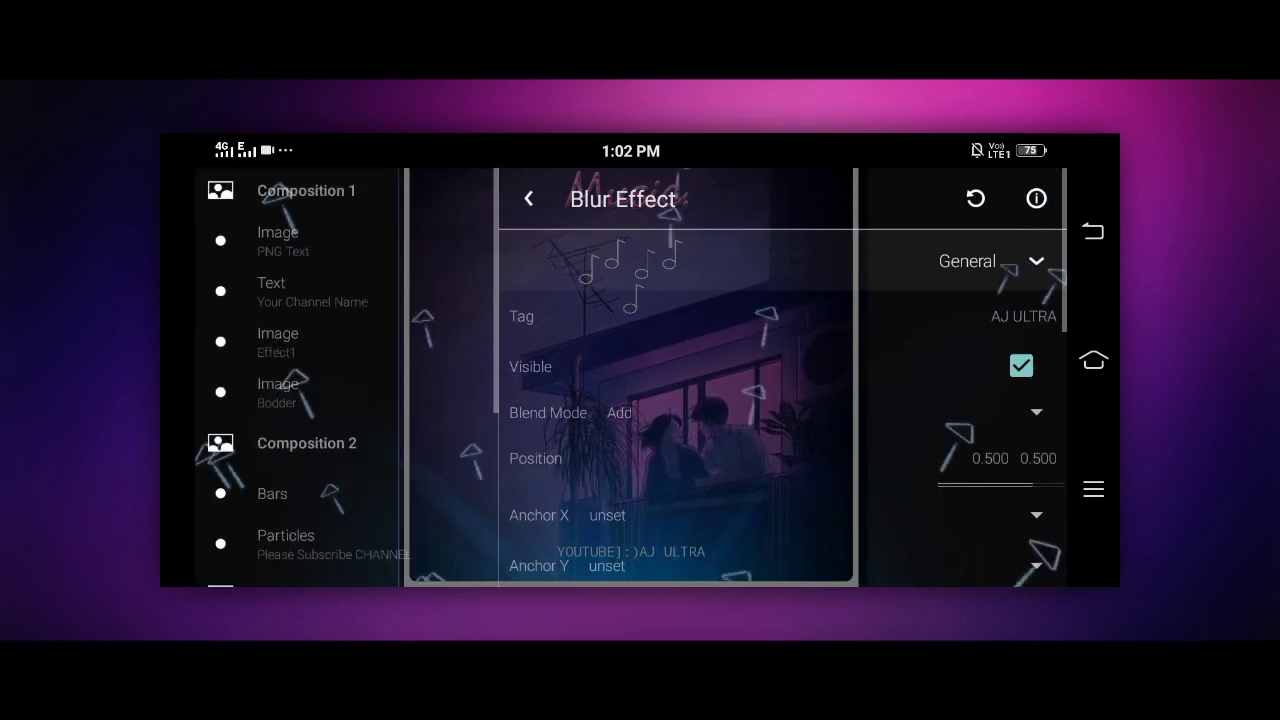
pyautogui.scroll(-3)
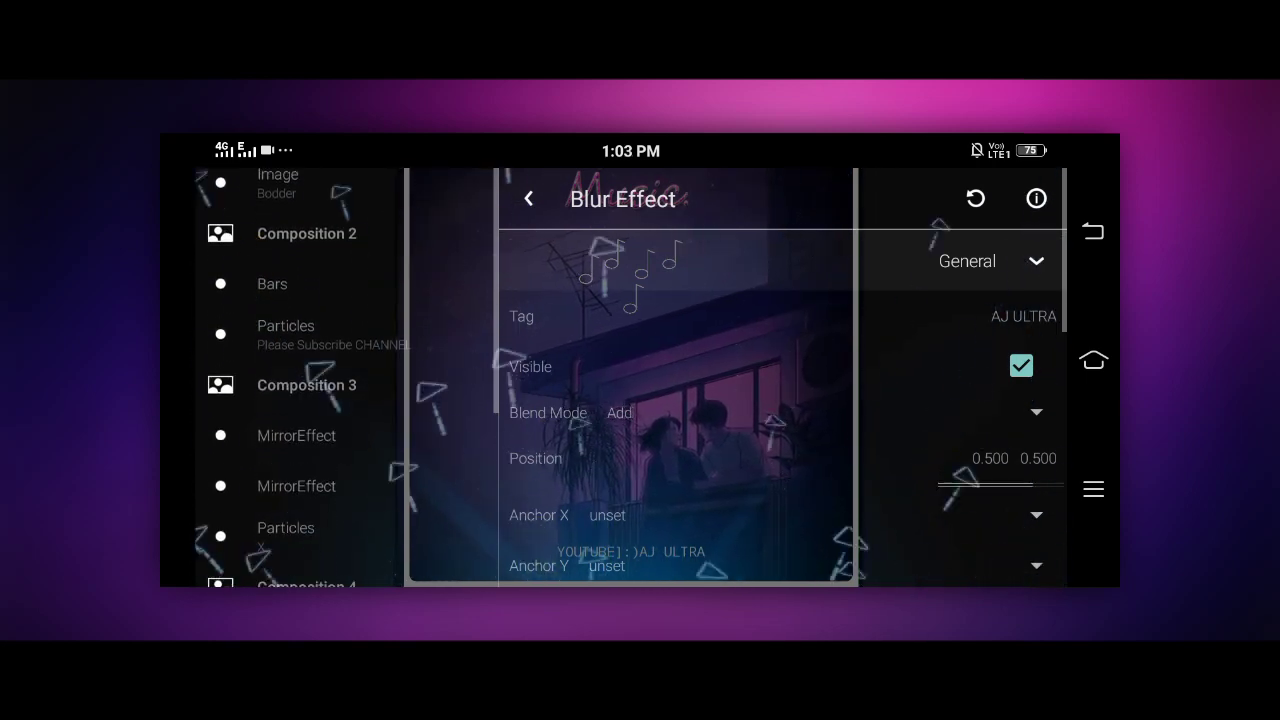
pyautogui.scroll(-3)
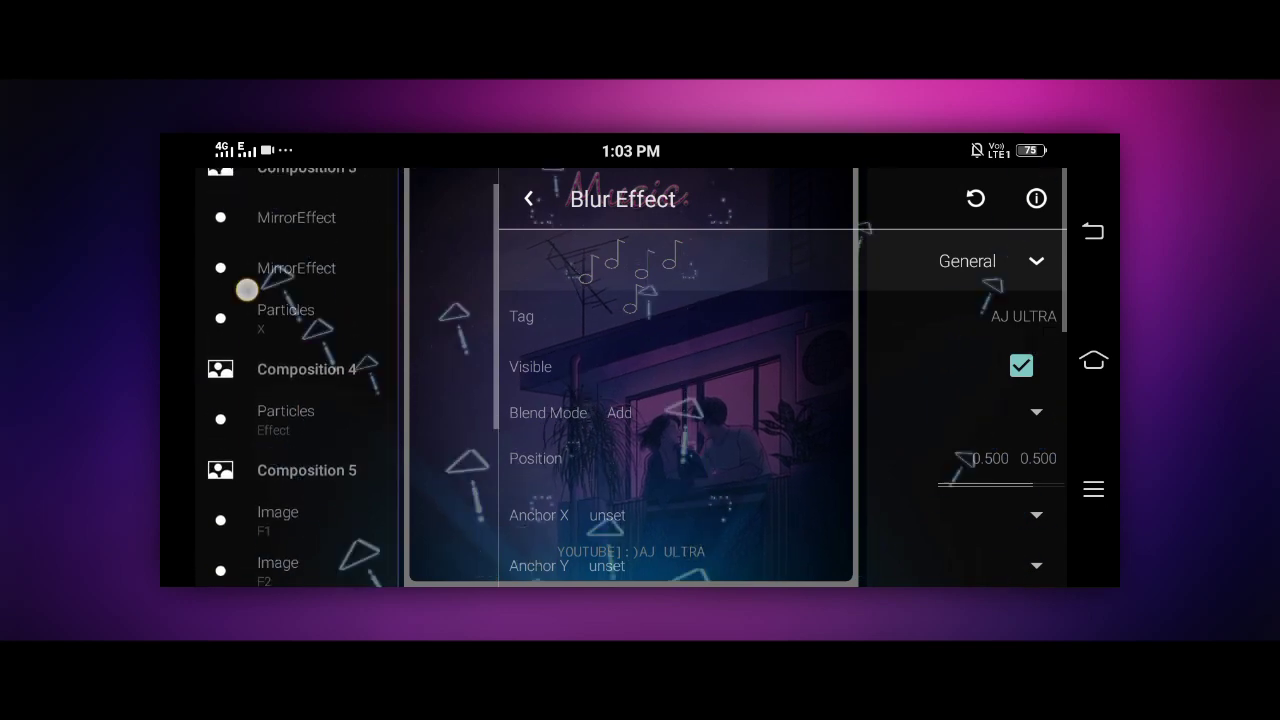
pyautogui.scroll(-3)
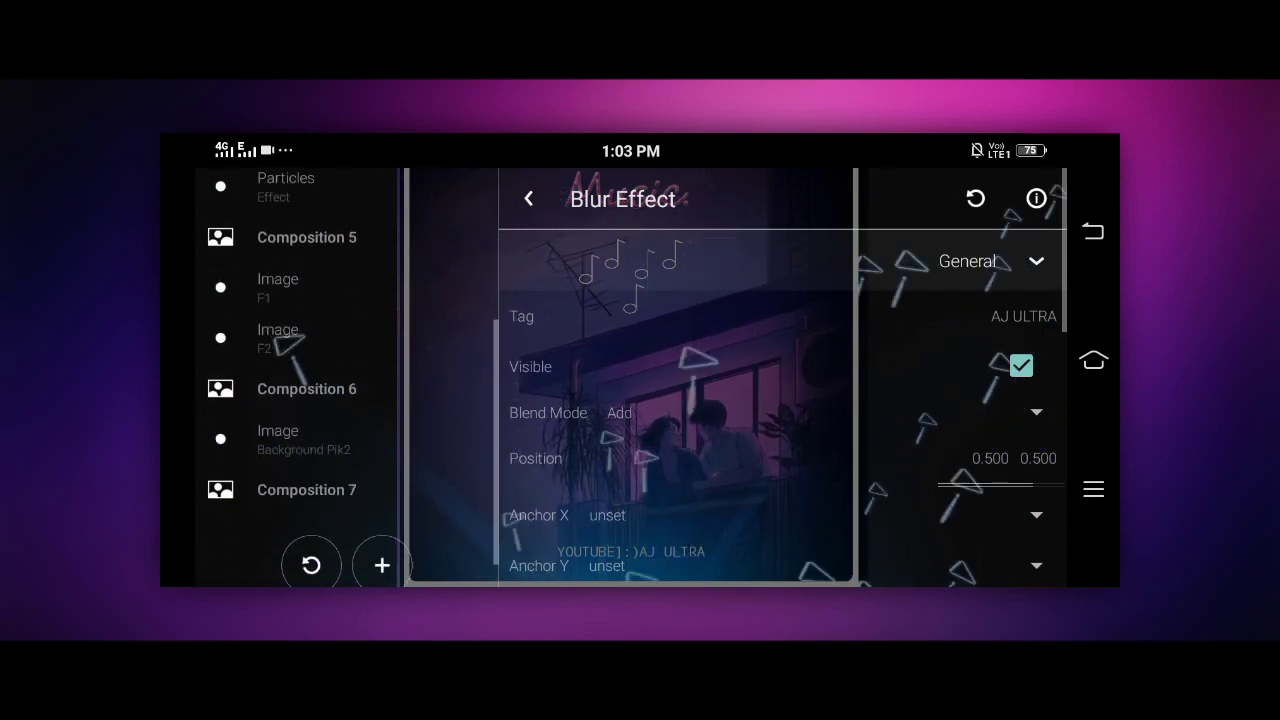
# Step: Make the Background Pik2 image layer visible and start choosing a custom picture for it
pyautogui.click(278, 336)
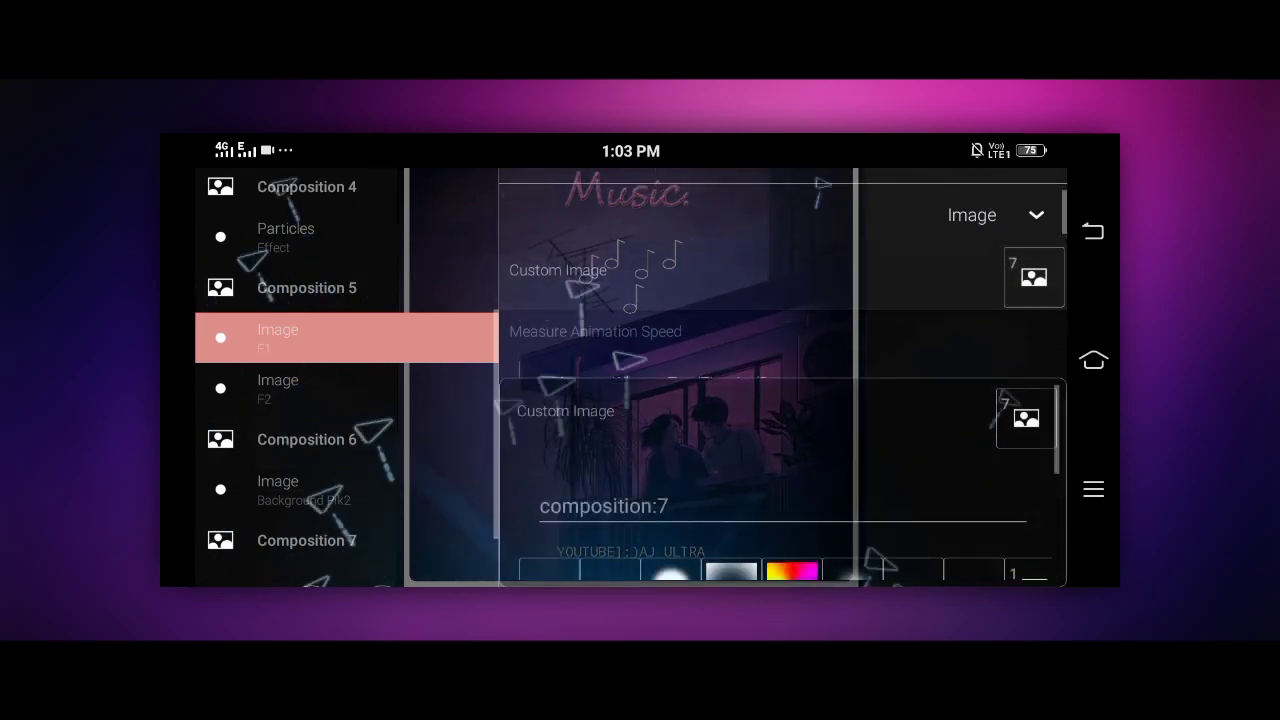
pyautogui.click(1032, 276)
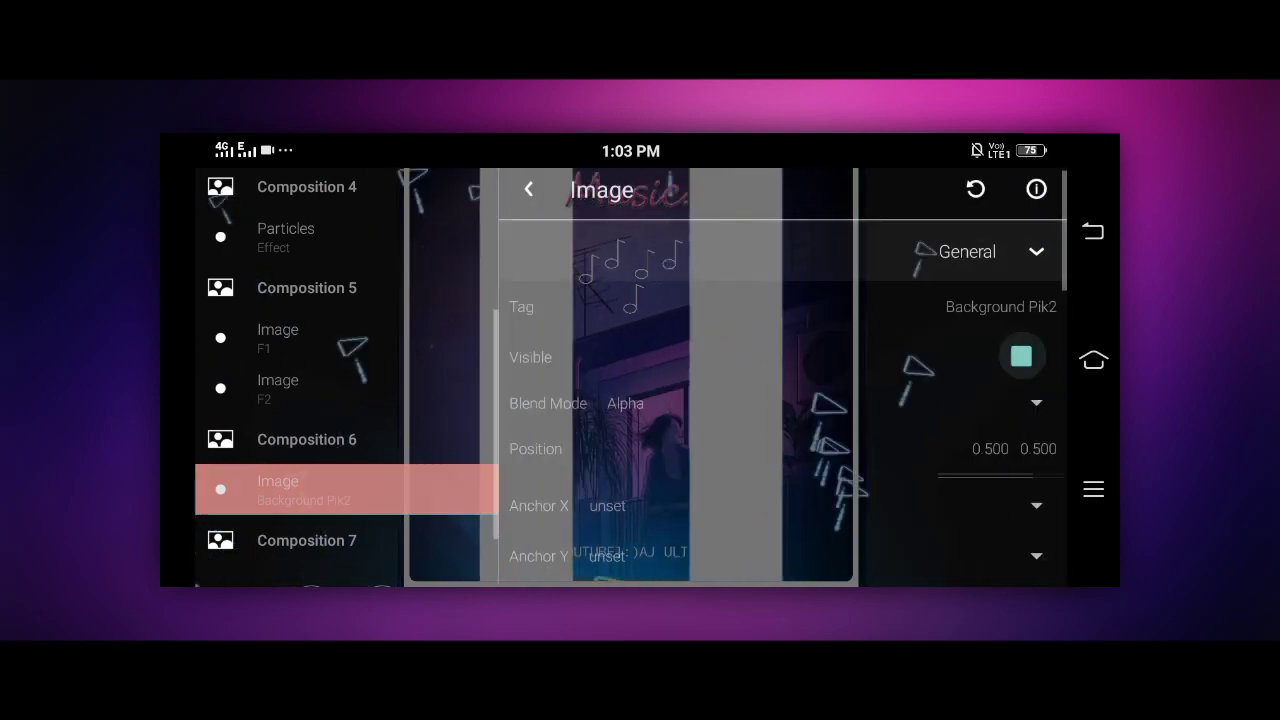
pyautogui.click(1020, 356)
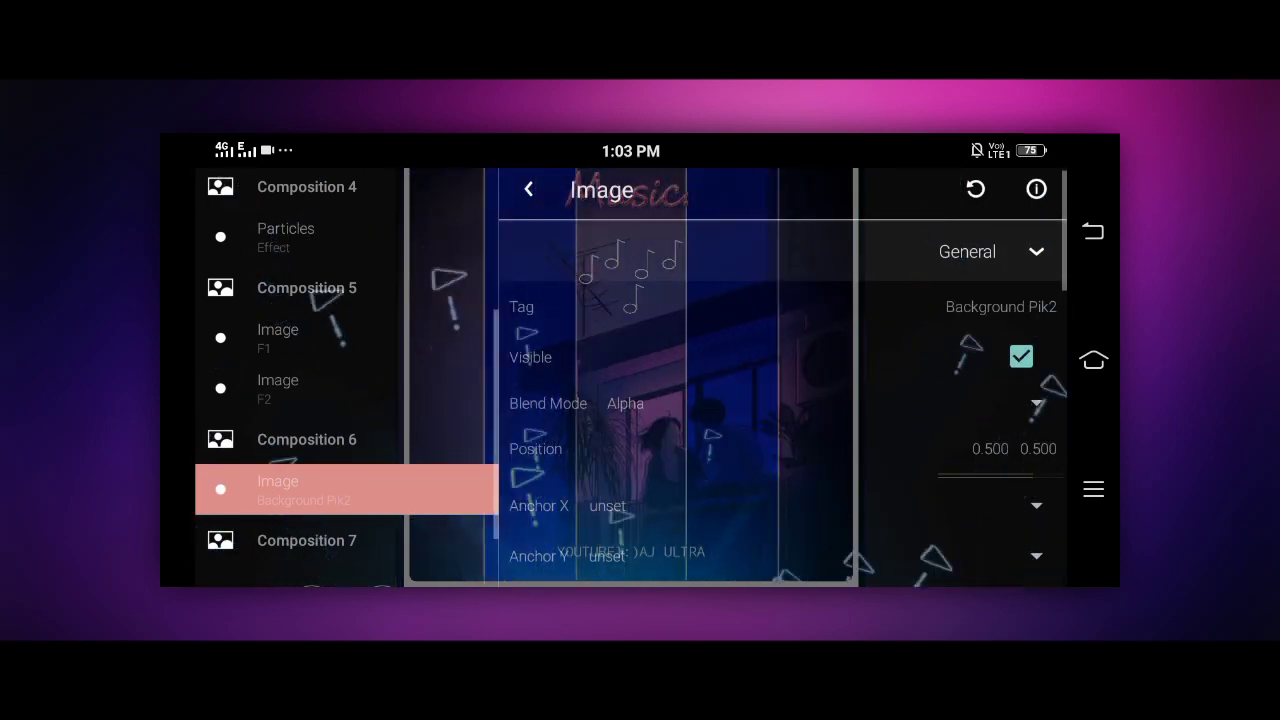
pyautogui.click(1036, 252)
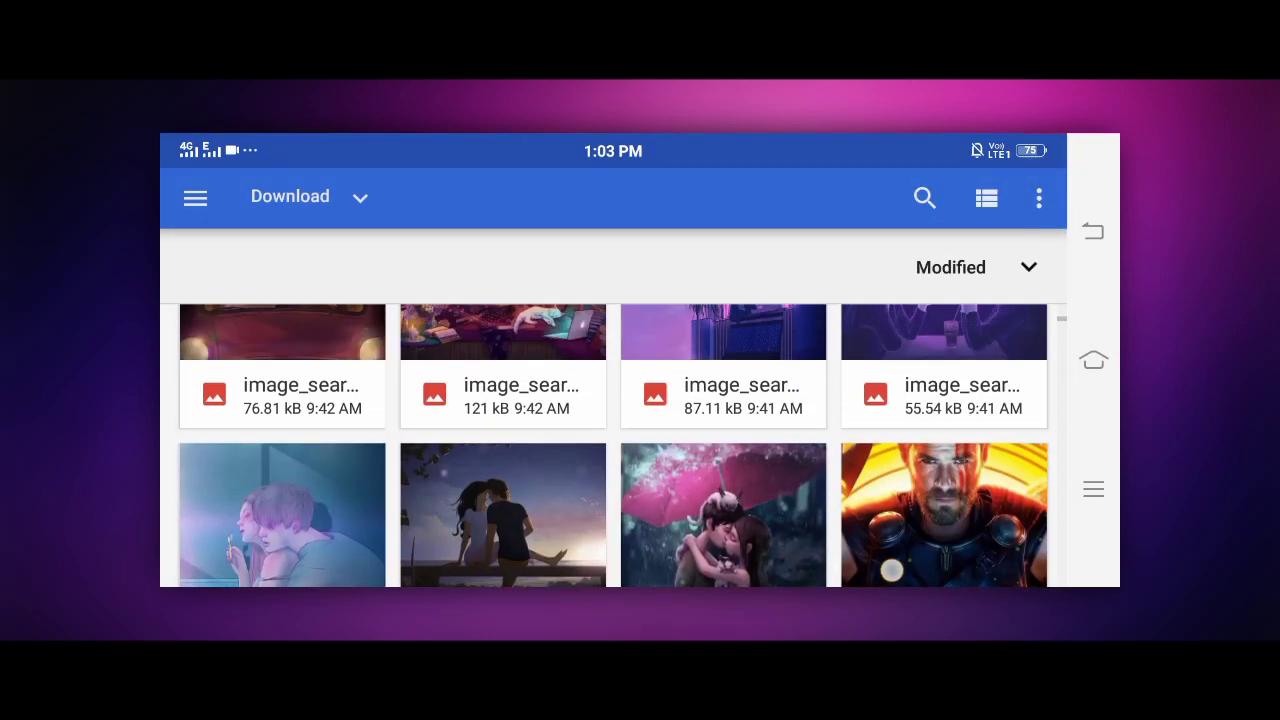
# Step: Browse the Download folder for the couple picture to use as the second background
pyautogui.scroll(-3)
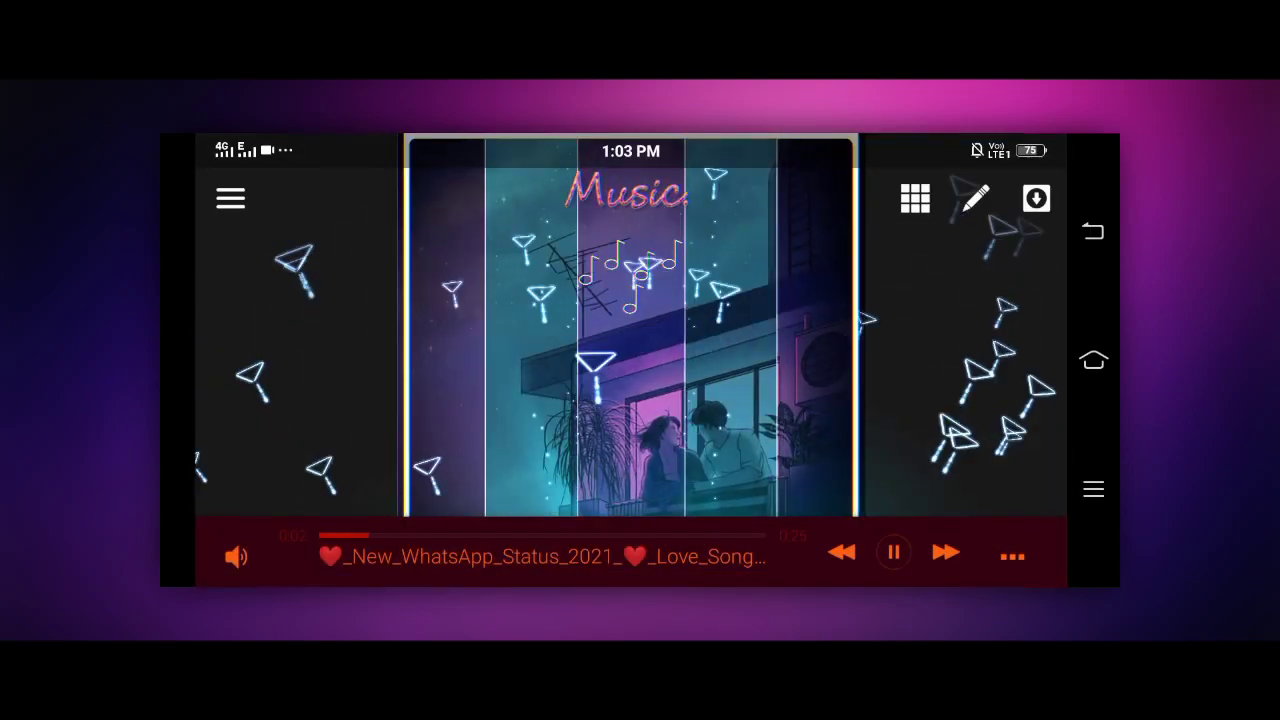
# Step: Review the export settings: 1080x1080, 30 fps, 12.0 Mbps, audio on, 0:00–0:25 range
pyautogui.click(1036, 198)
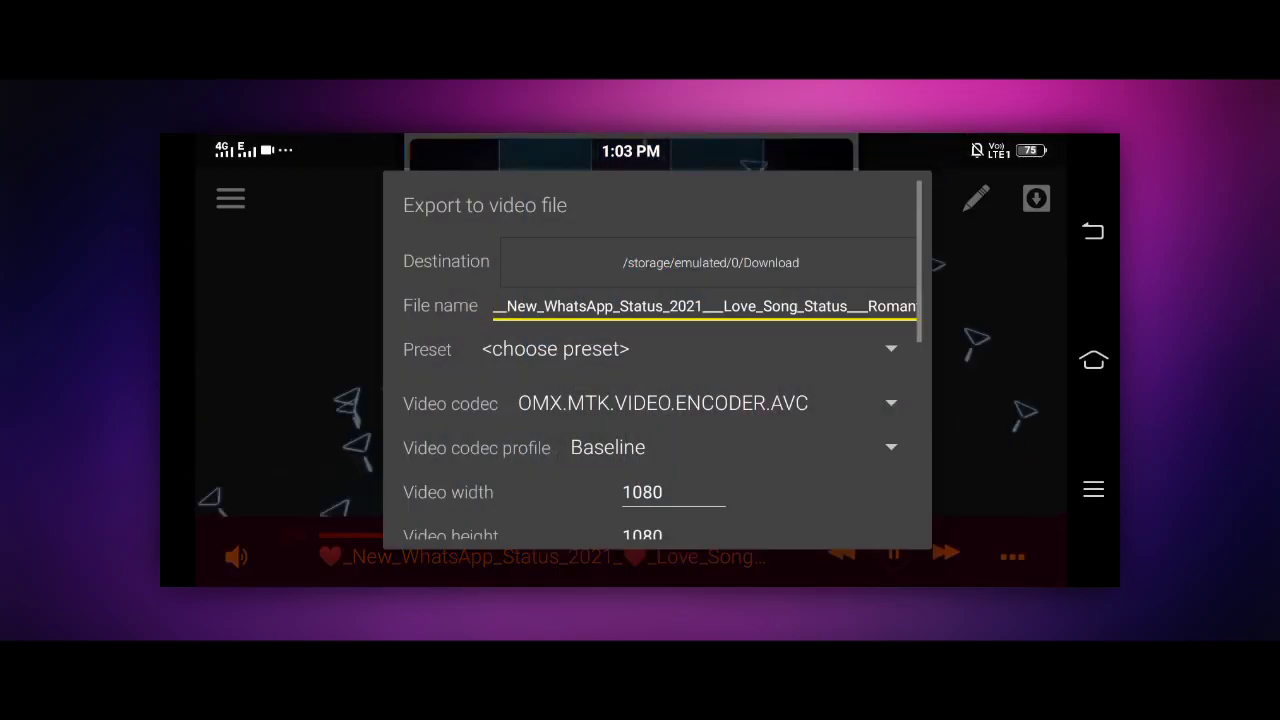
pyautogui.scroll(-3)
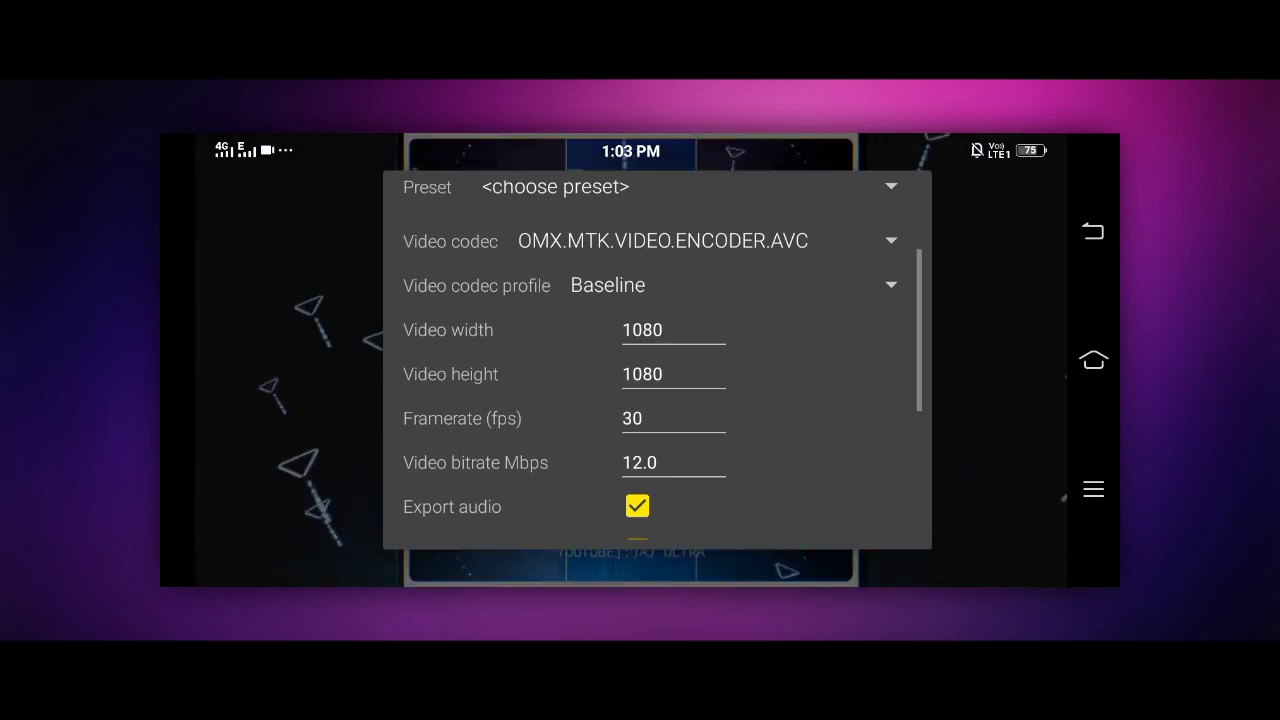
pyautogui.scroll(-3)
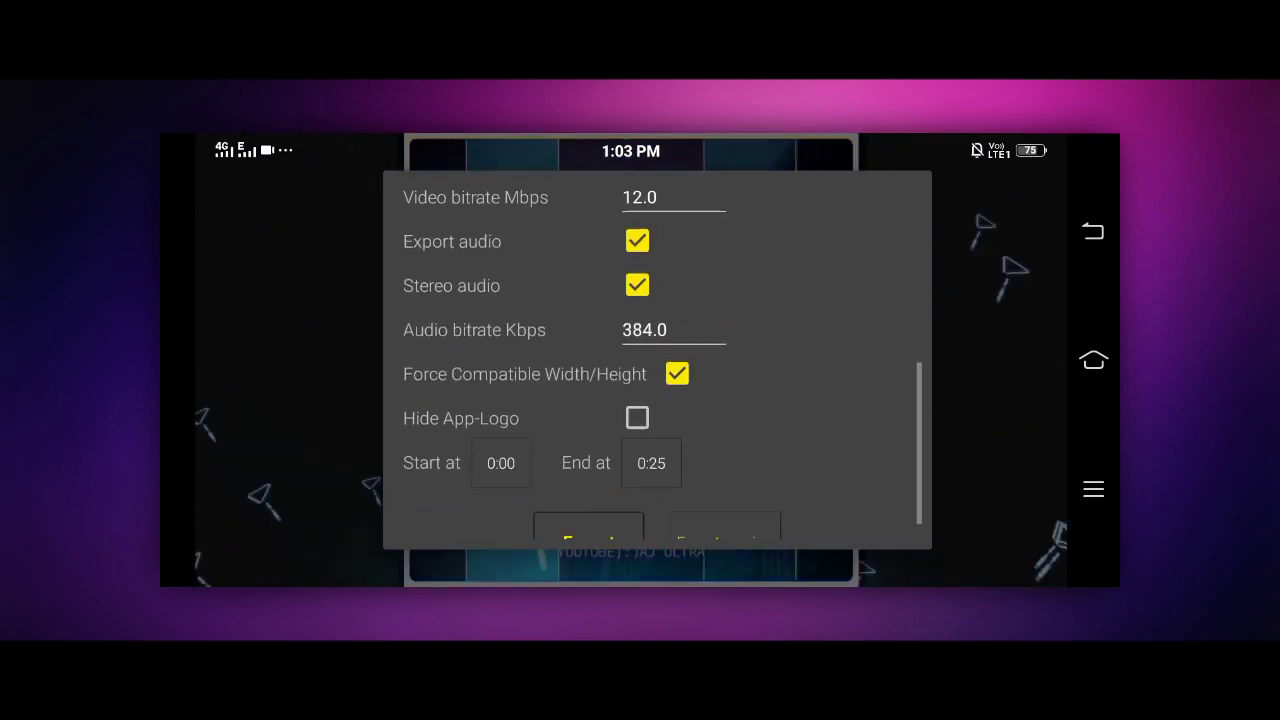